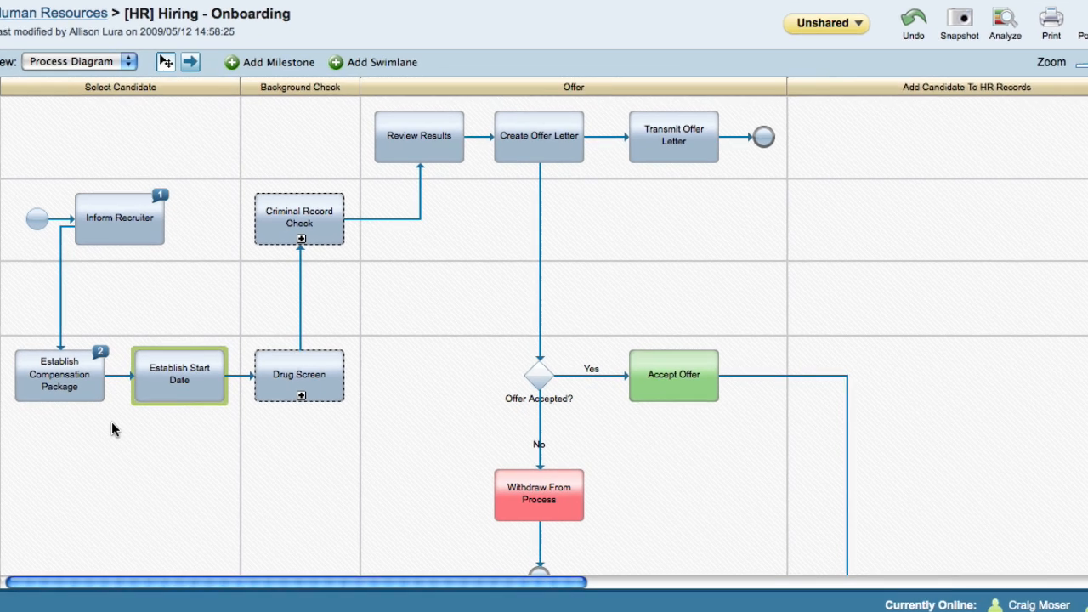
Show the action menu for the Establish Start Date activity
right_click(178, 374)
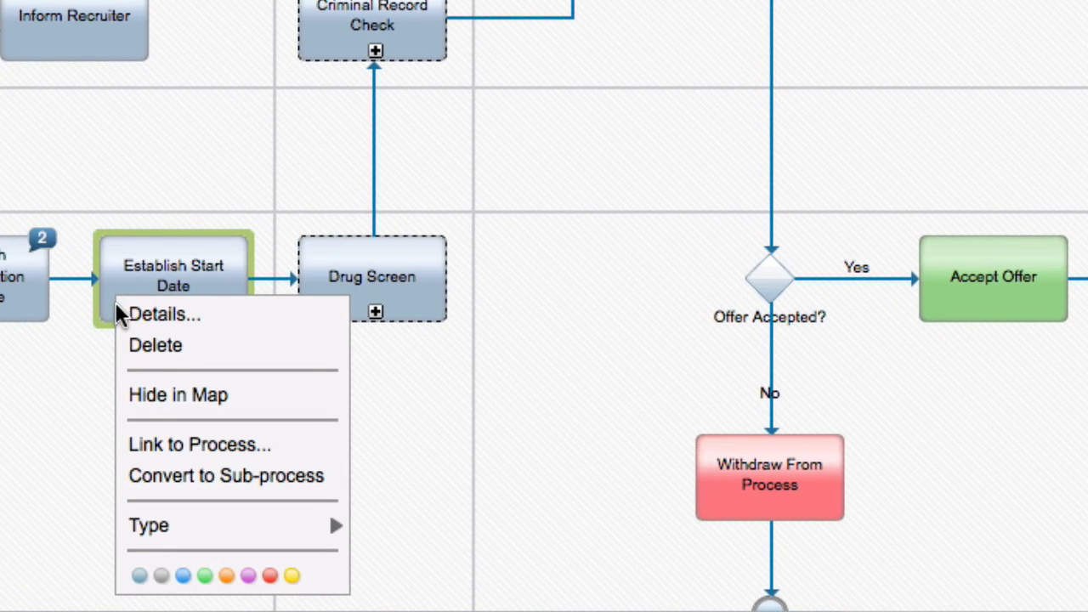
mouse_move(202, 483)
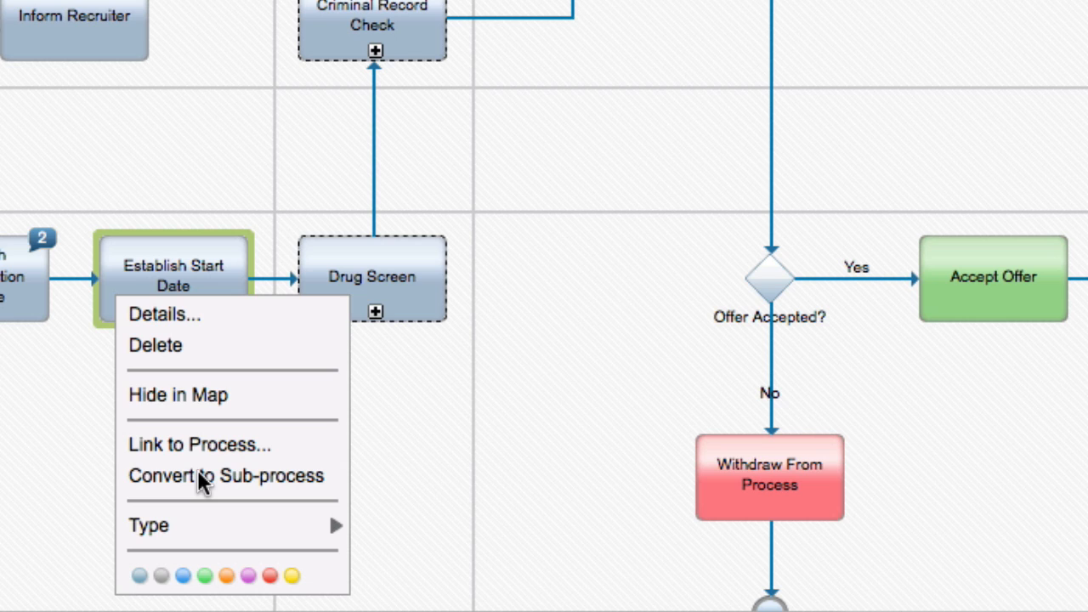
Convert the activity to a sub-process and name its inner activity Contact Candidate
click(225, 475)
text(C)
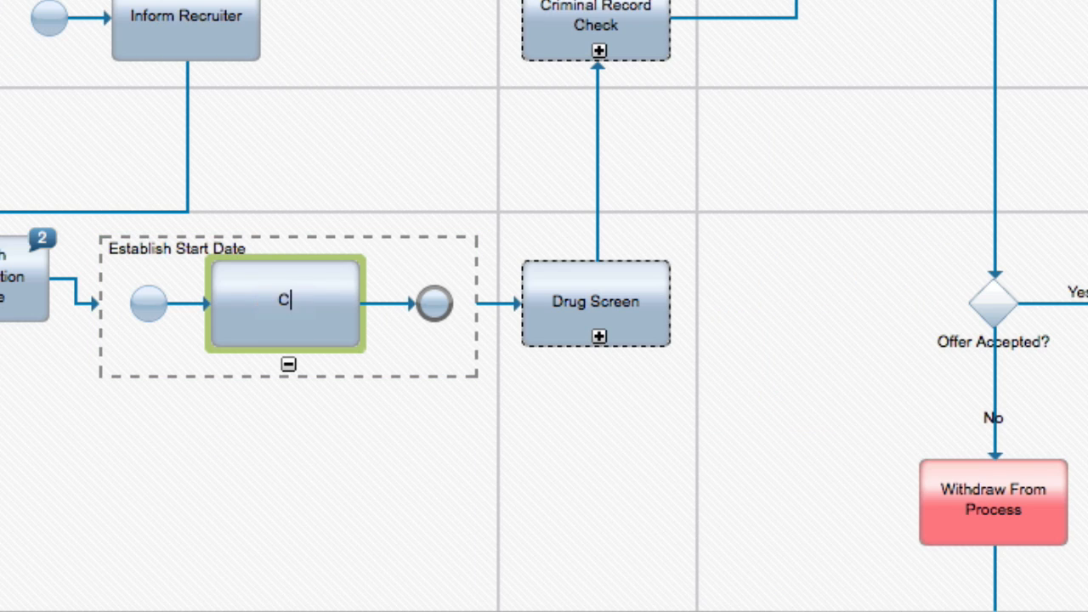
text(ontact Ca)
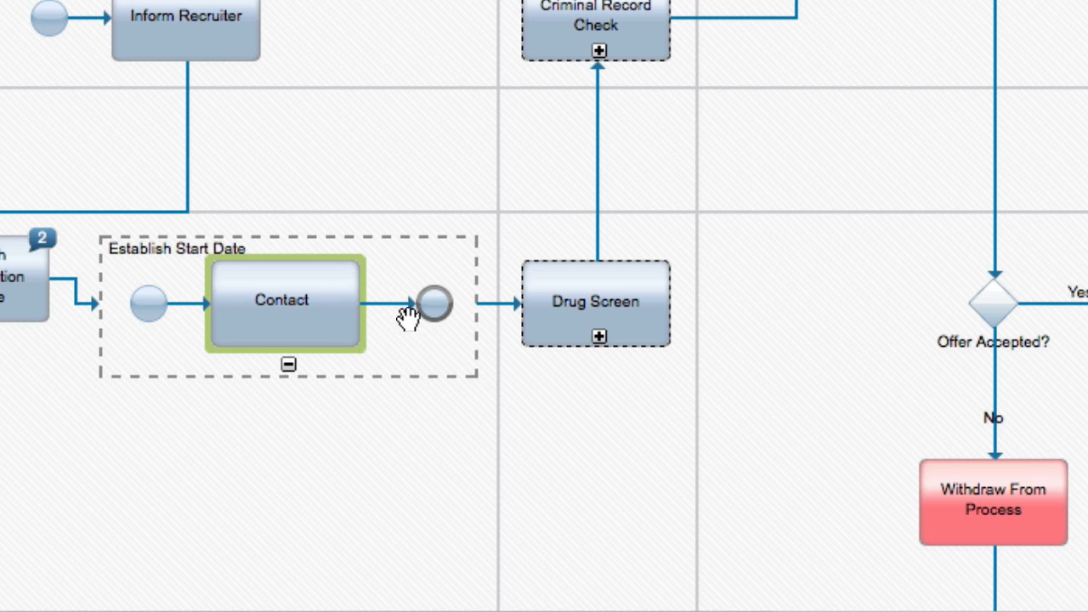
Add Negotiate Date and Confirm Sta... activities after Contact Candidate in the sub-process
click(411, 302)
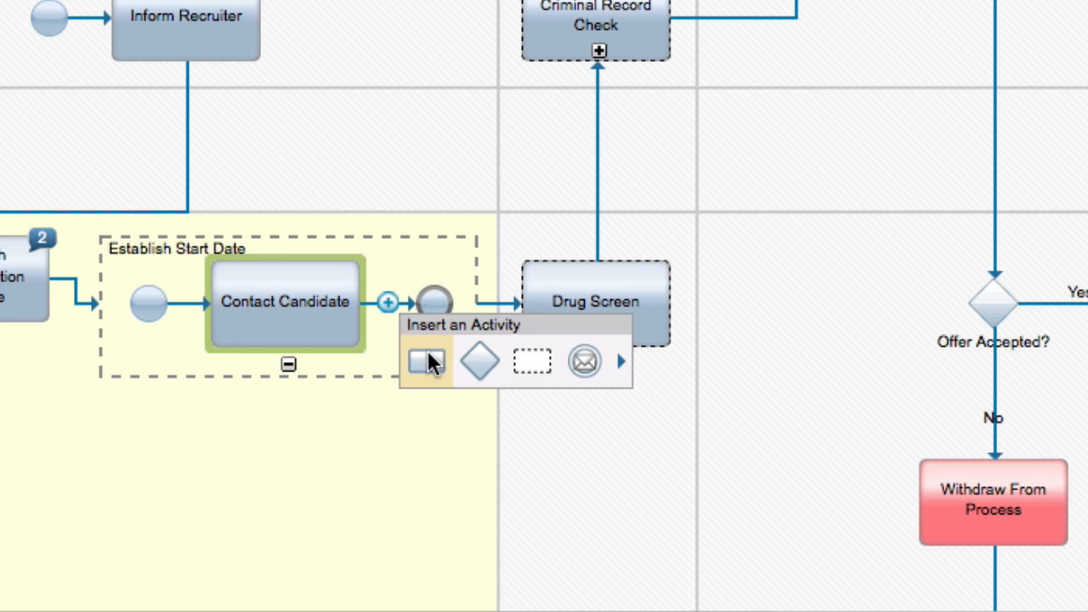
click(425, 360)
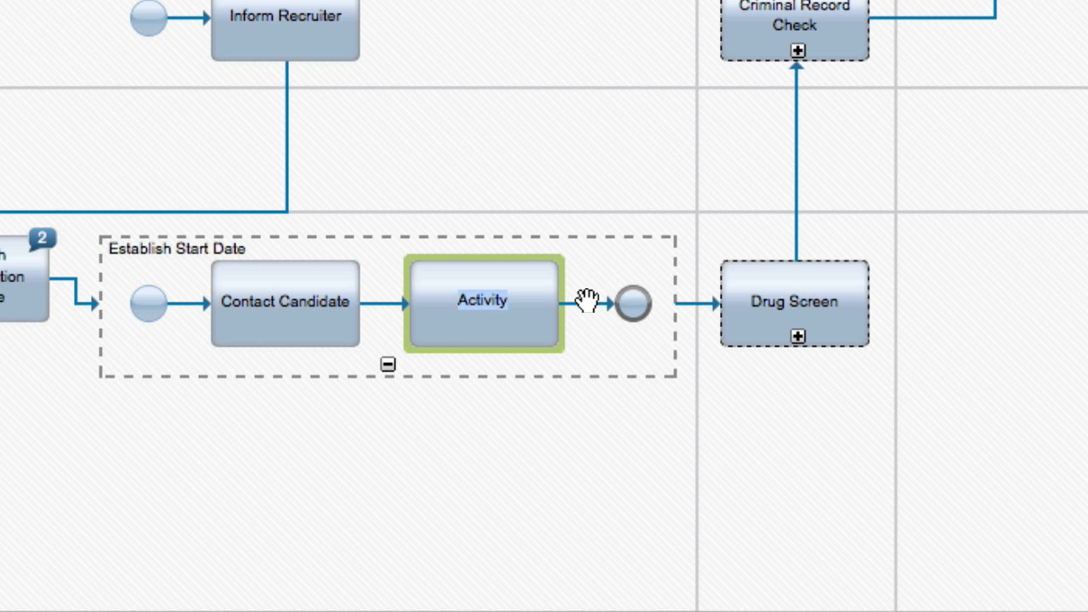
text(Negot)
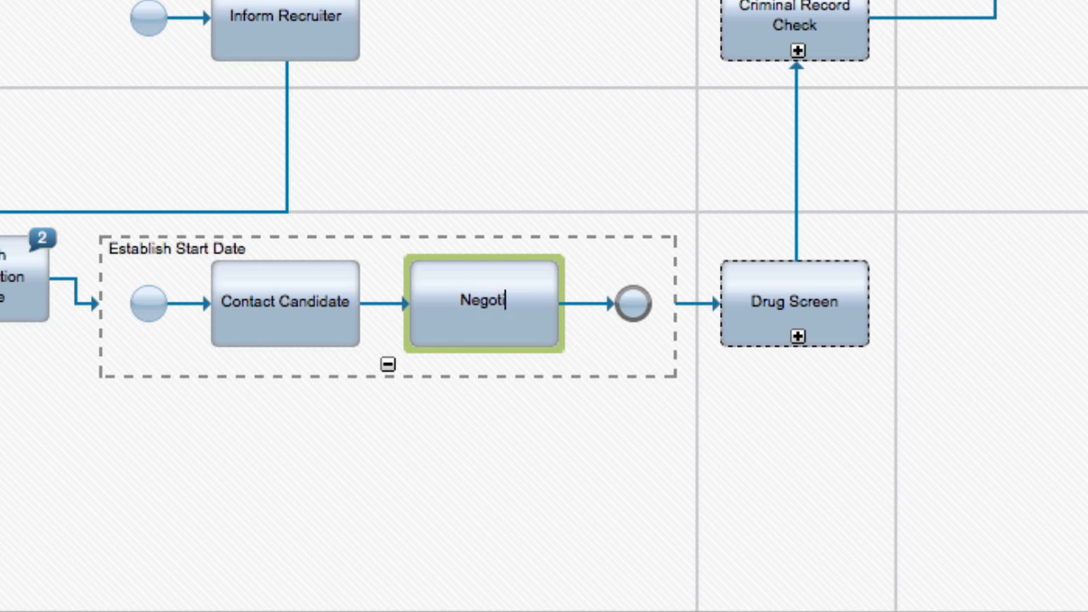
text(iate Date)
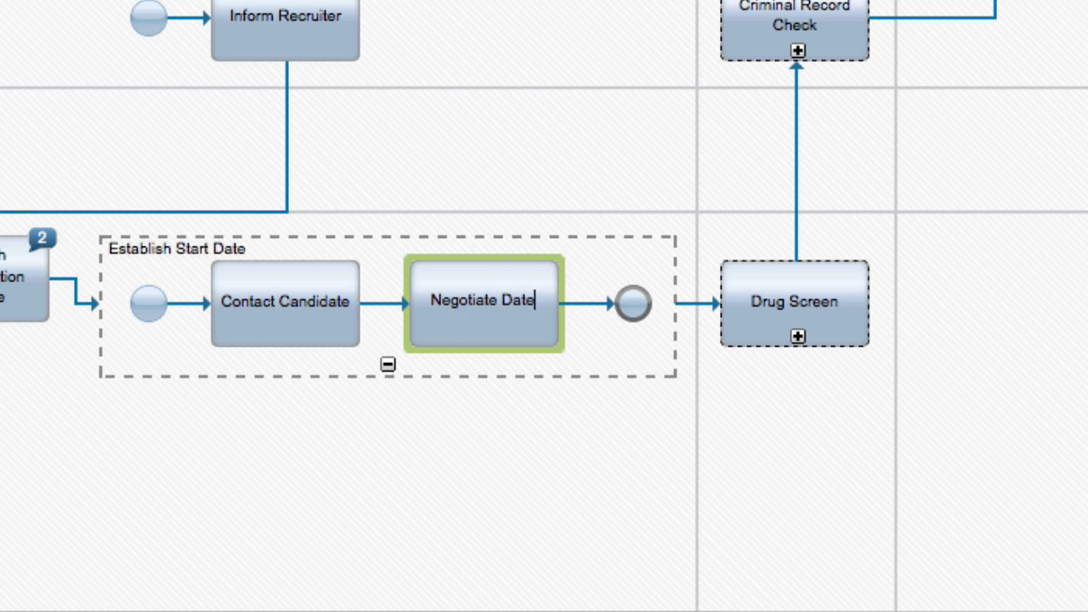
click(585, 302)
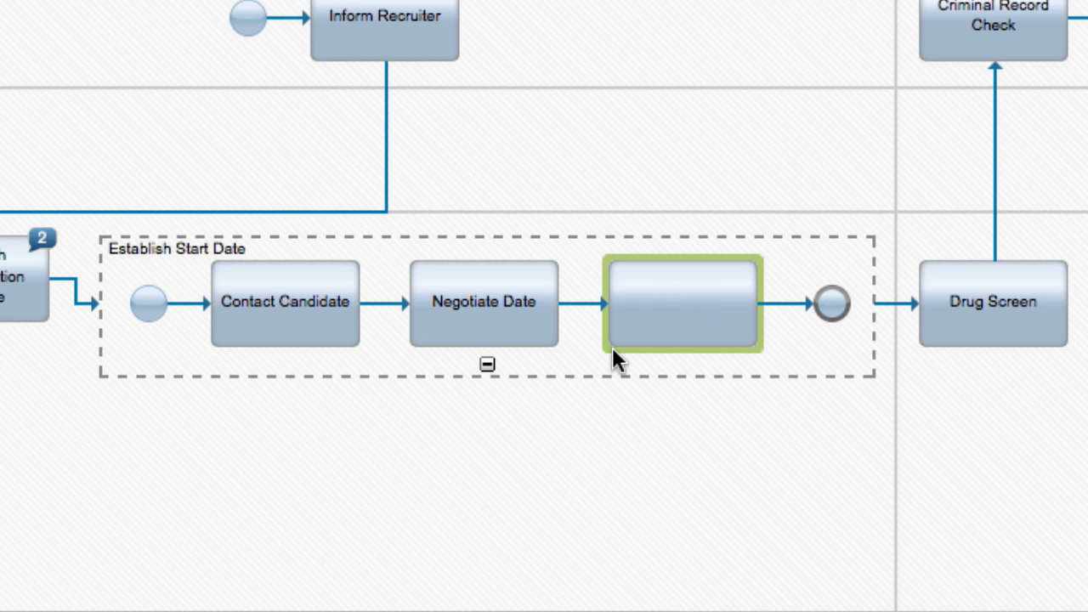
text(Confirm Sta)
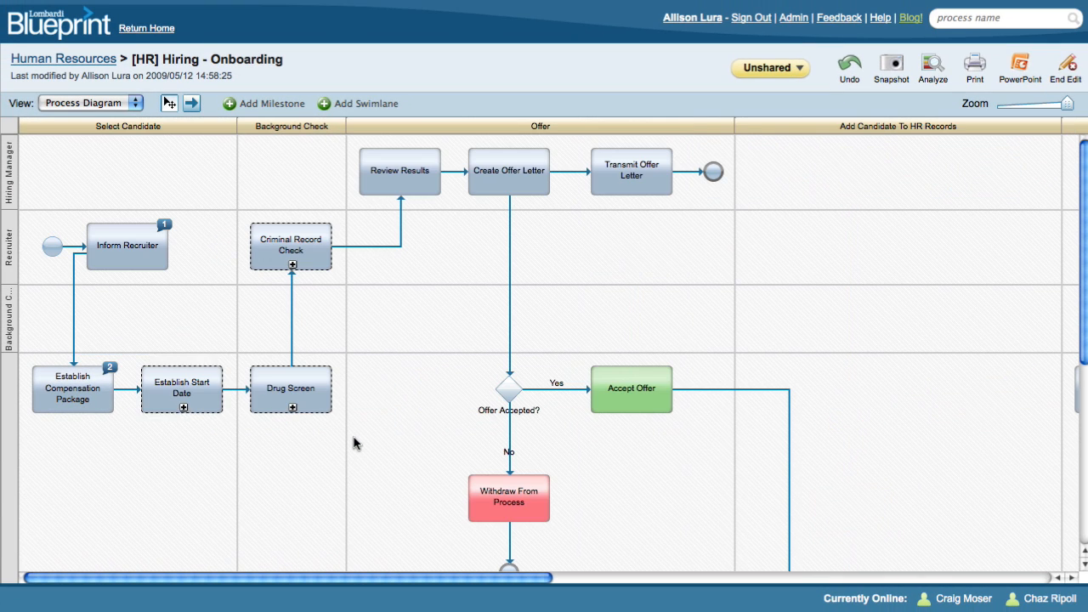
Choose Save as Linked Process for the Establish Start Date sub-process
click(180, 390)
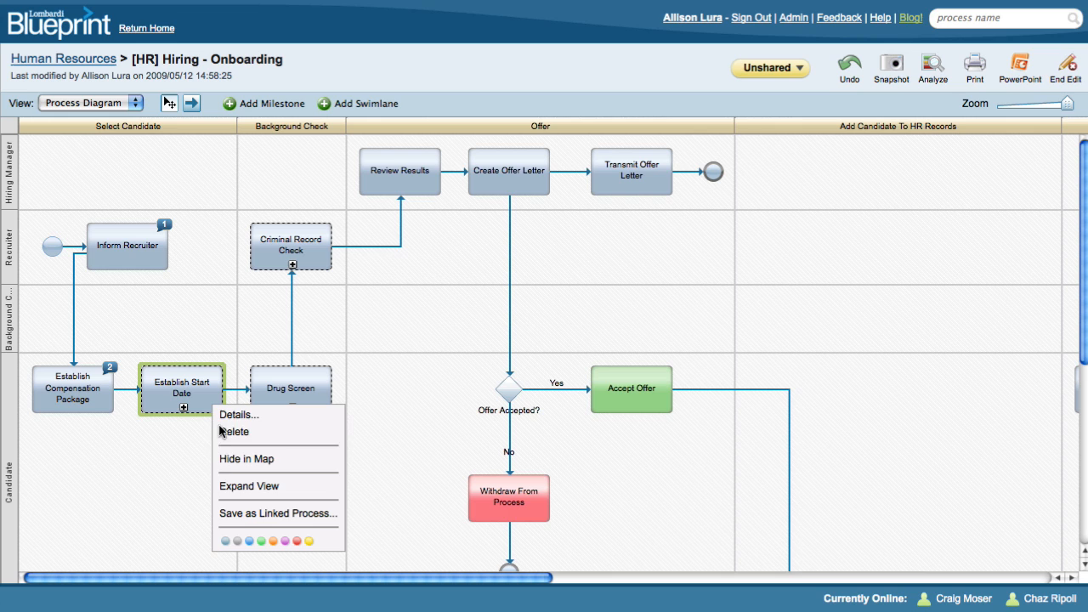
click(277, 513)
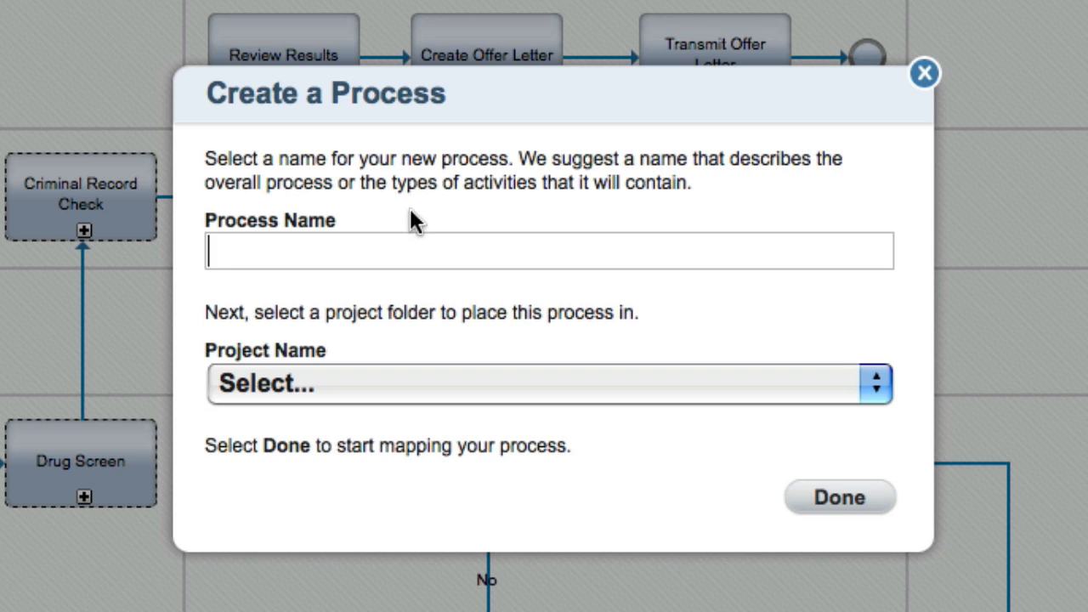
Name the linked process Establish Start Date Process in the Human Resources project and confirm
text(Establish)
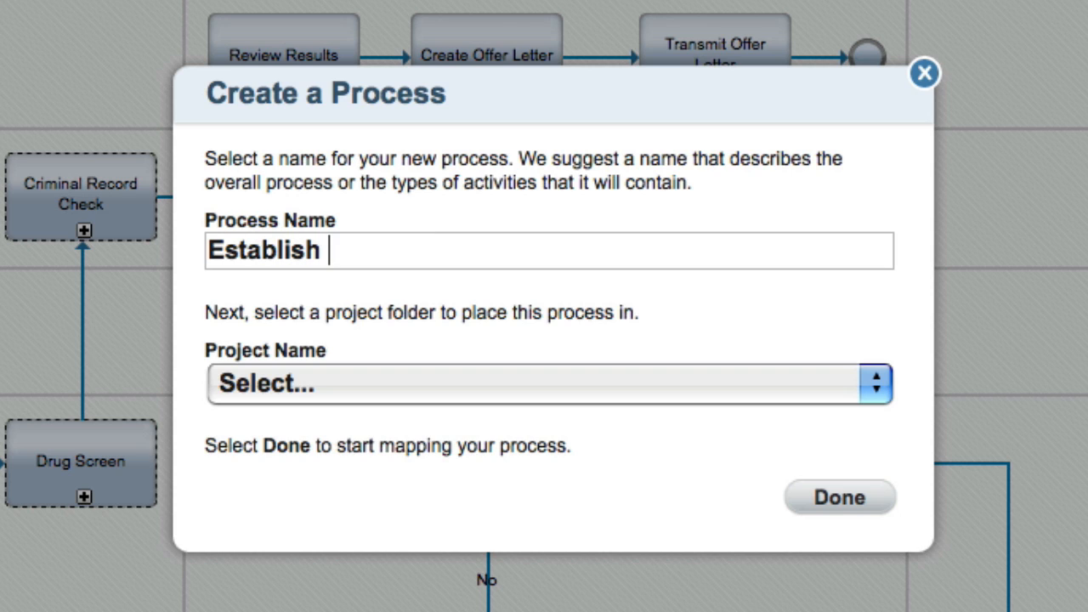
text(Start Date)
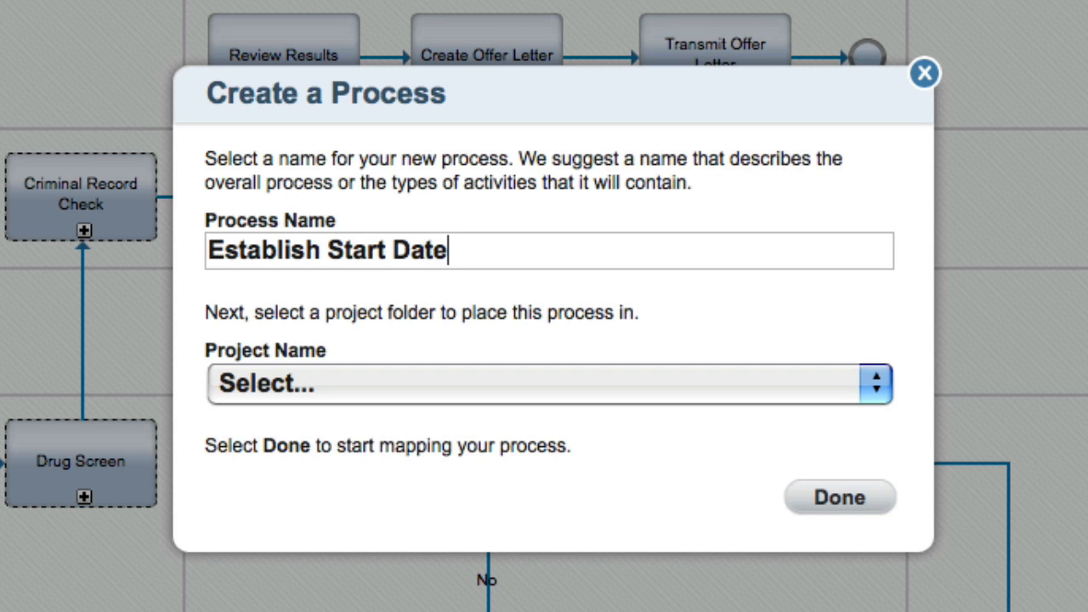
text(Process)
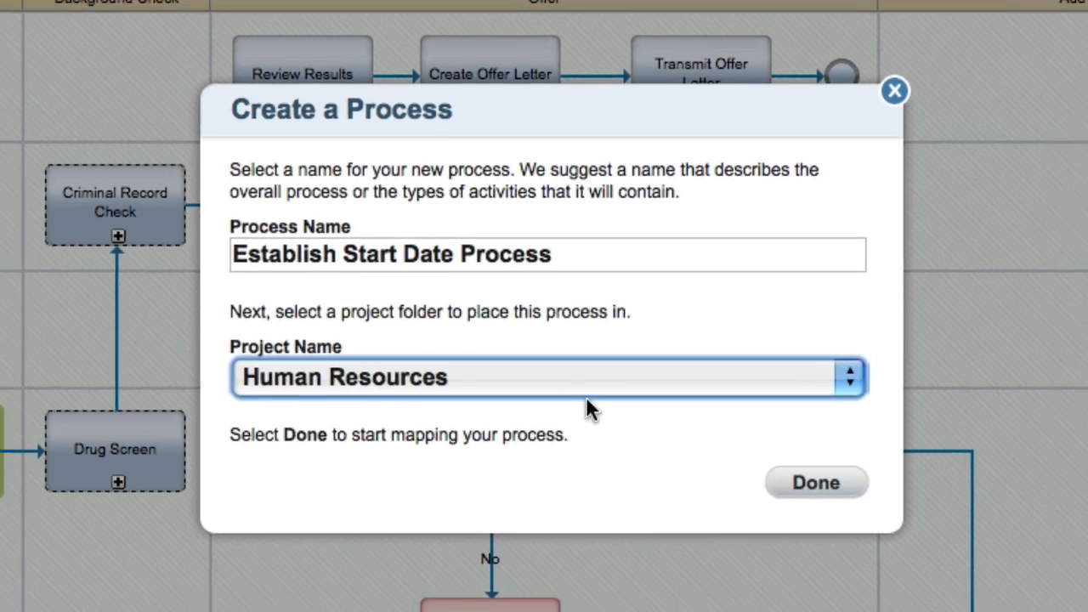
click(814, 483)
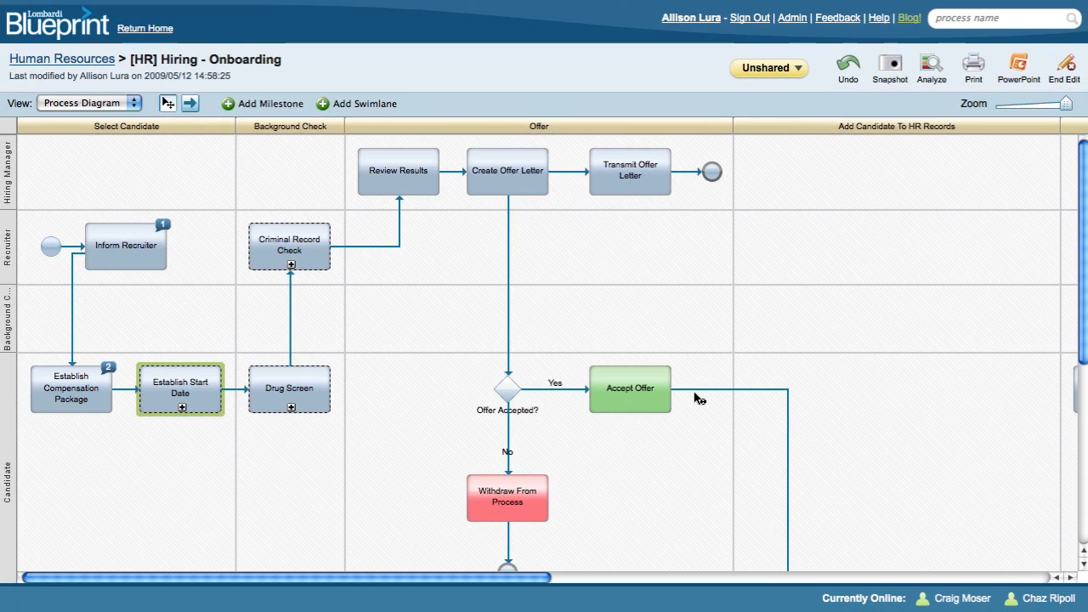
double_click(181, 388)
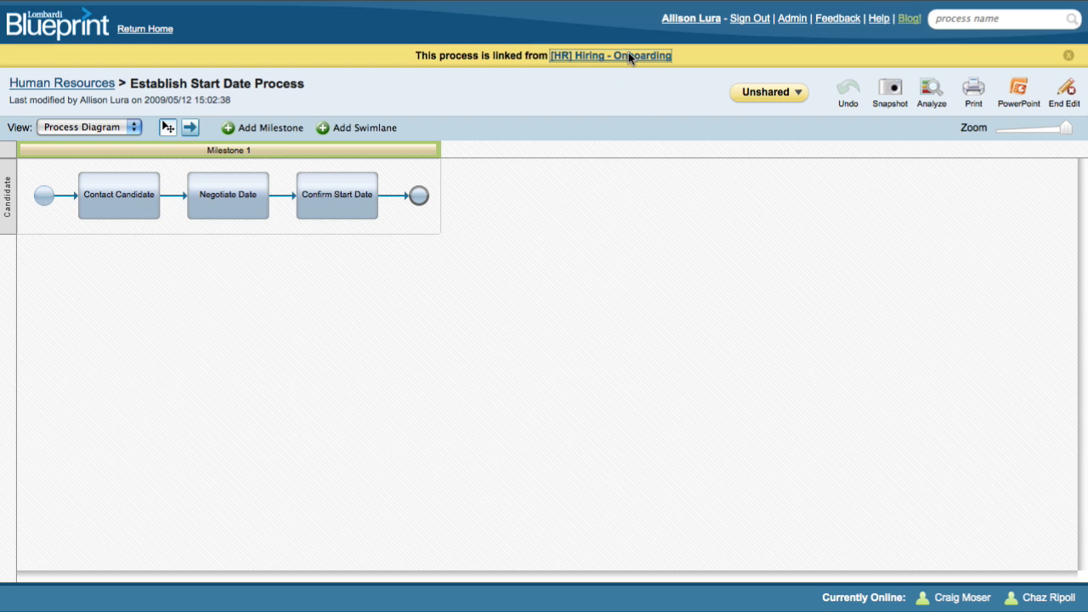
click(610, 55)
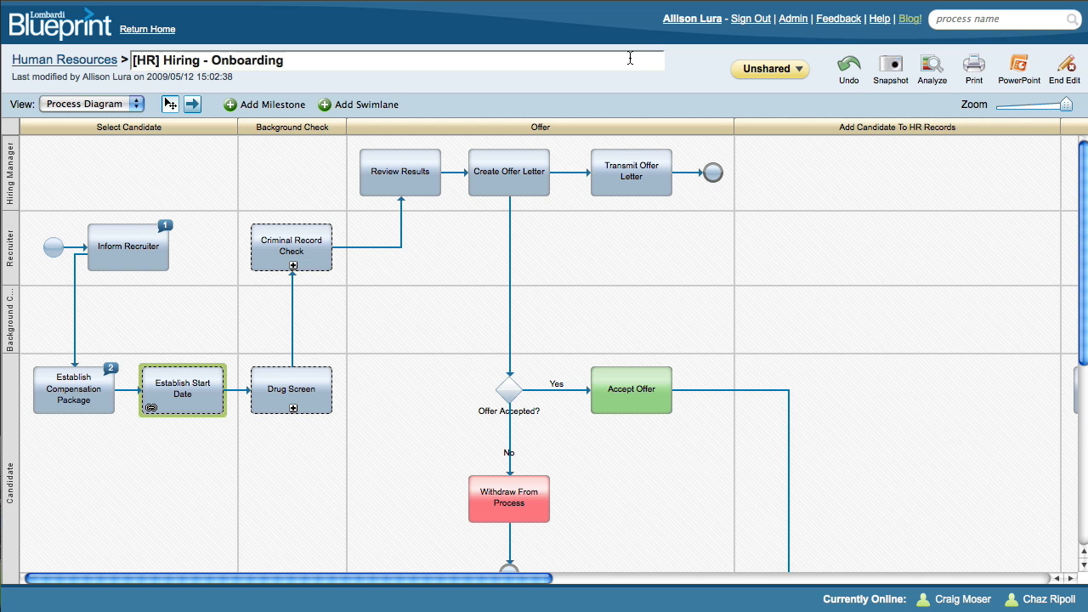